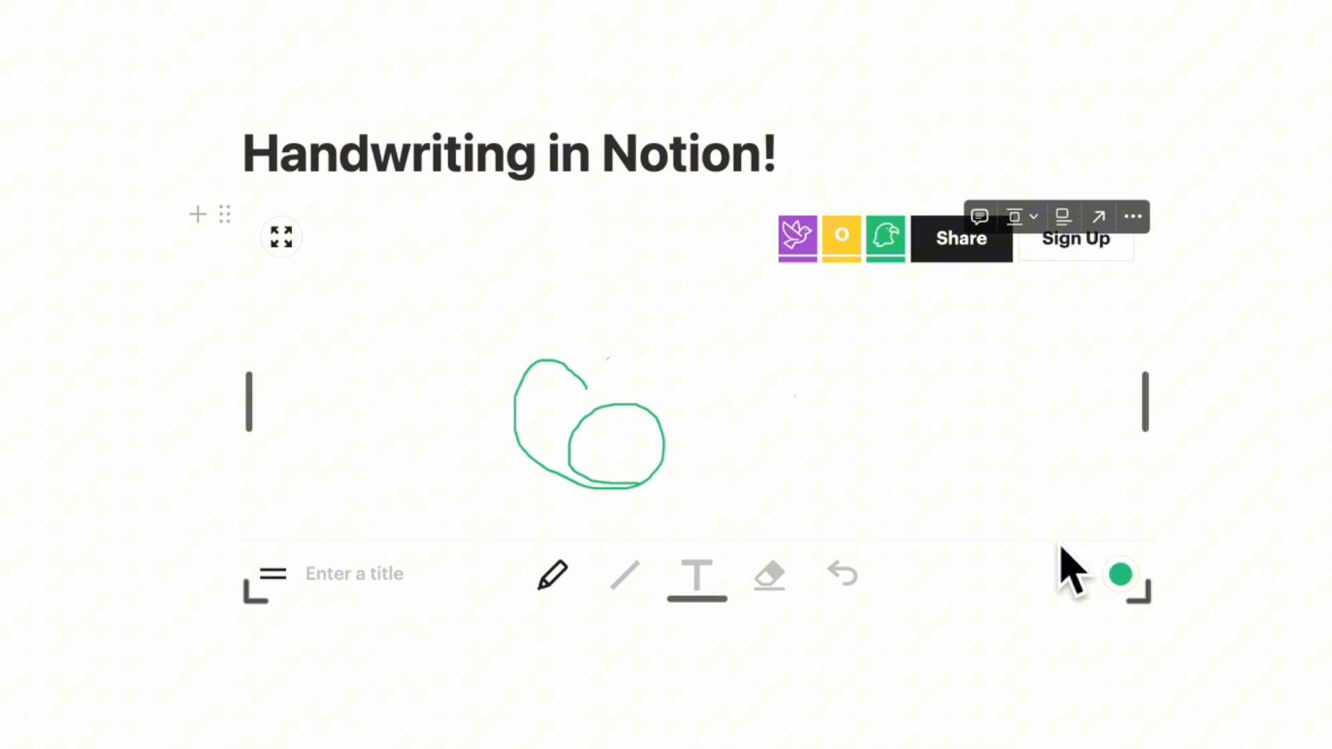
{"action": "mouse_move", "coordinate": [769, 575]}
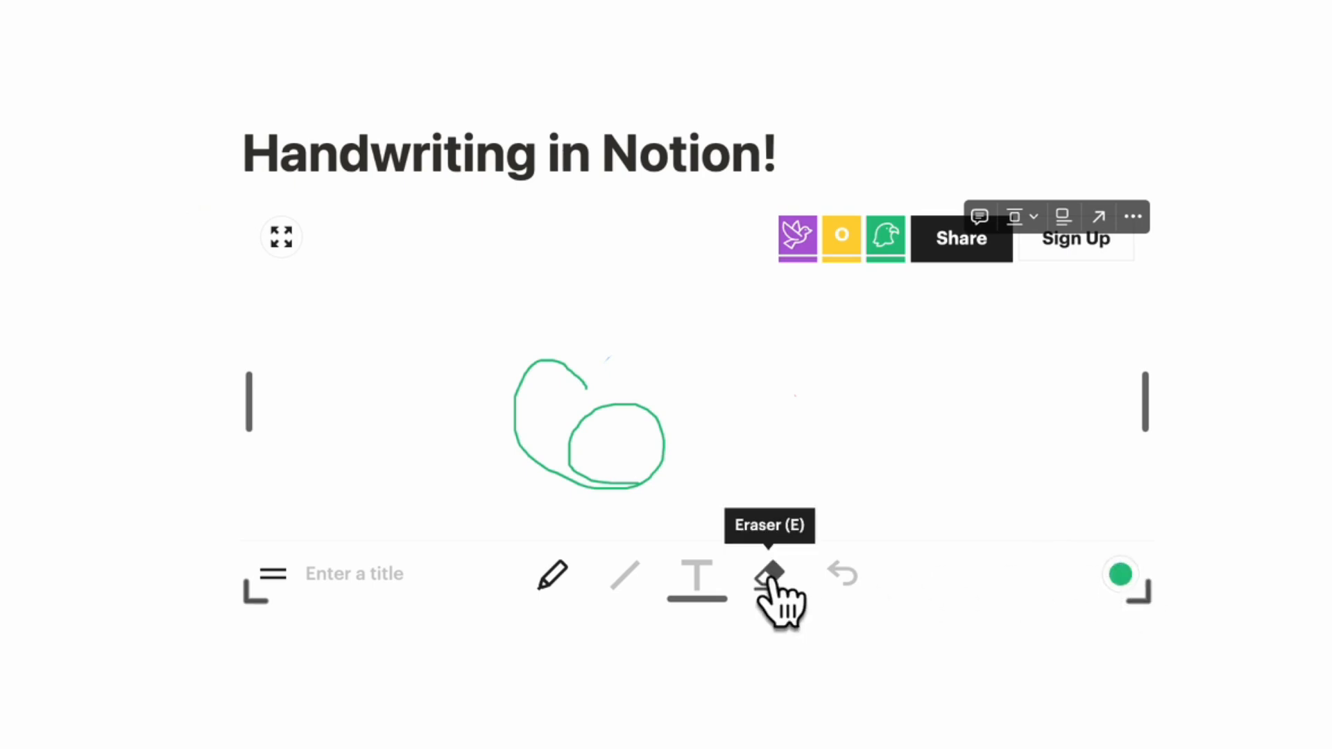
Select the Eraser tool in the Witeboard embed's toolbar
{"action": "left_click", "coordinate": [769, 573]}
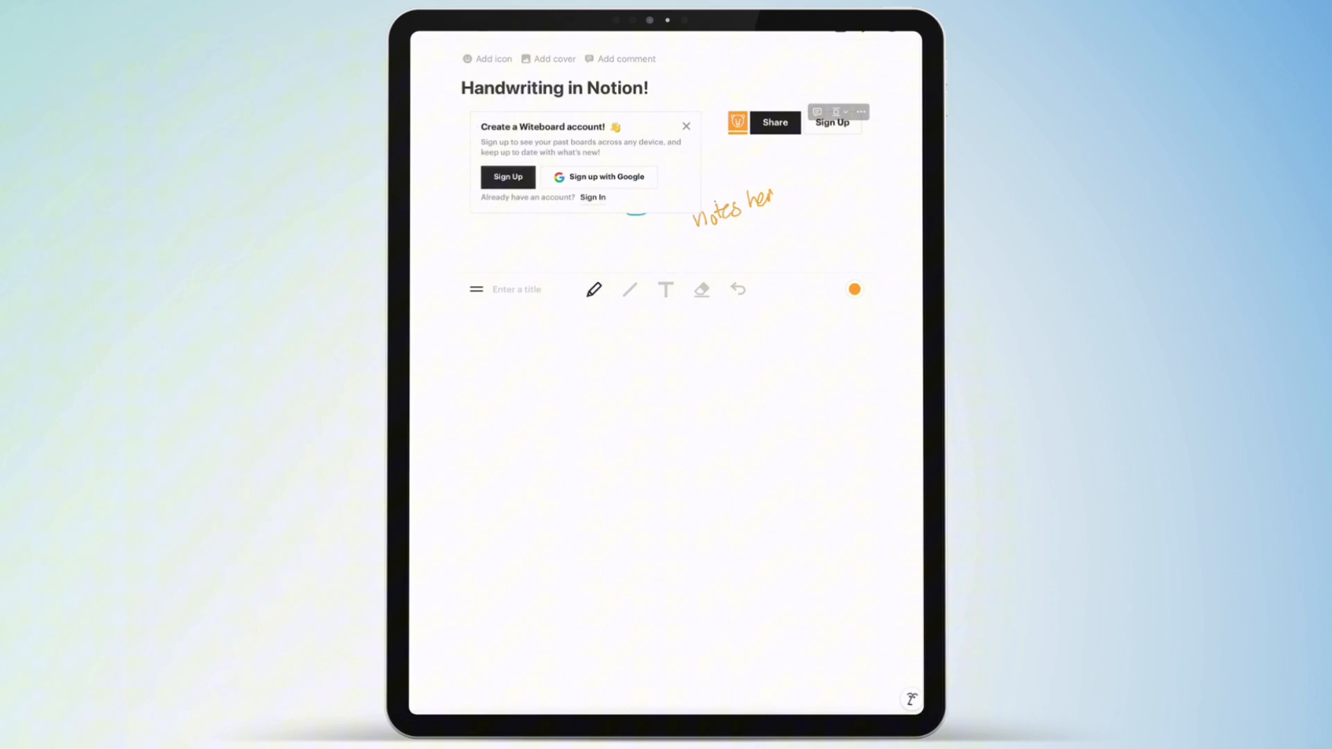
Close the Witeboard account prompt, underline the orange 'notes here', and pick the eraser
{"action": "left_click", "coordinate": [686, 125]}
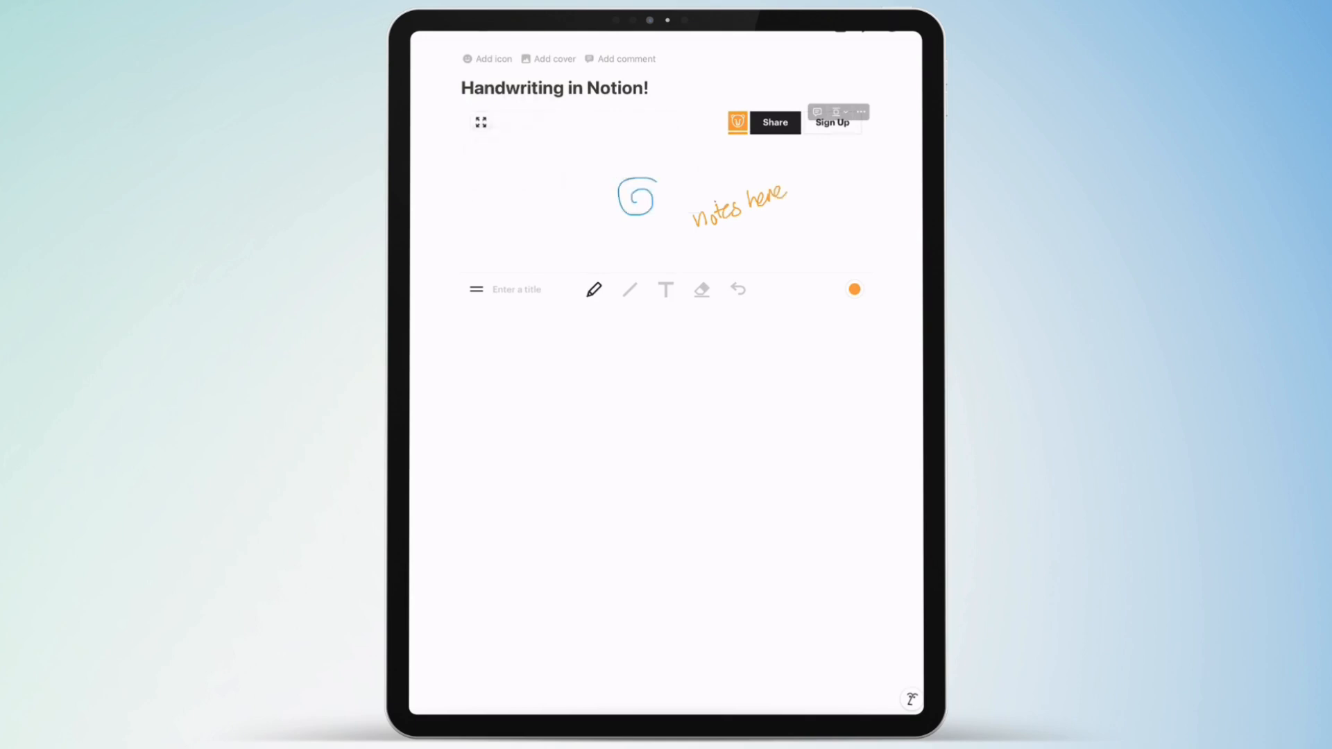
{"action": "left_click_drag", "start_coordinate": [703, 232], "coordinate": [781, 204]}
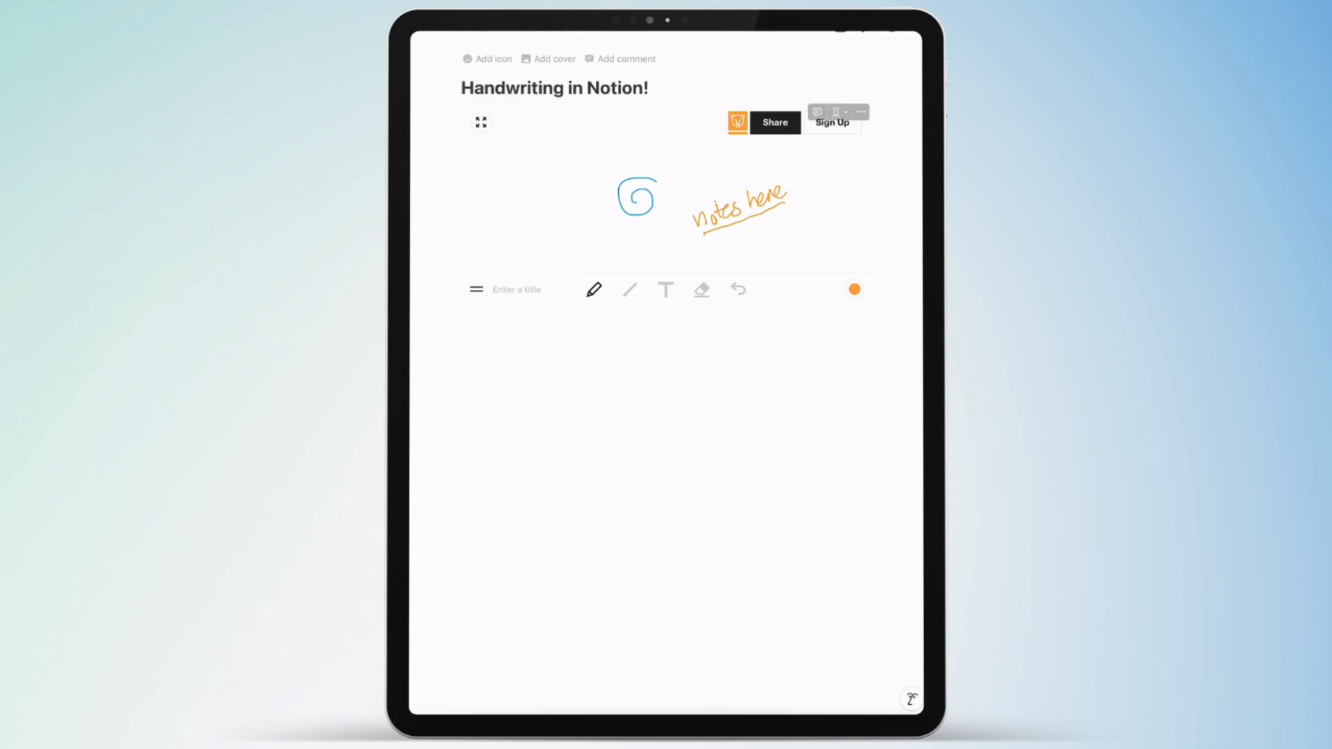
{"action": "left_click", "coordinate": [700, 289]}
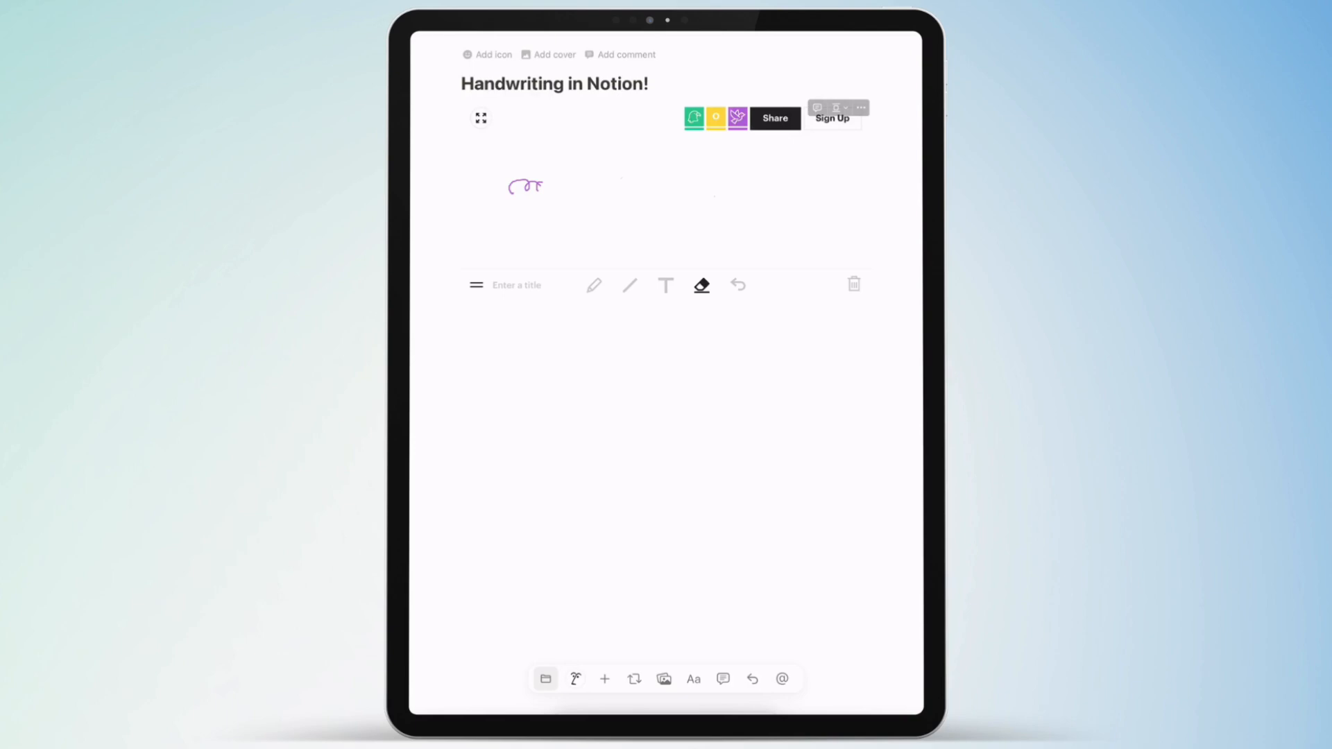
Scribble 'Hello' below the sketch board so it becomes typed text
{"action": "left_click_drag", "start_coordinate": [463, 332], "coordinate": [496, 357]}
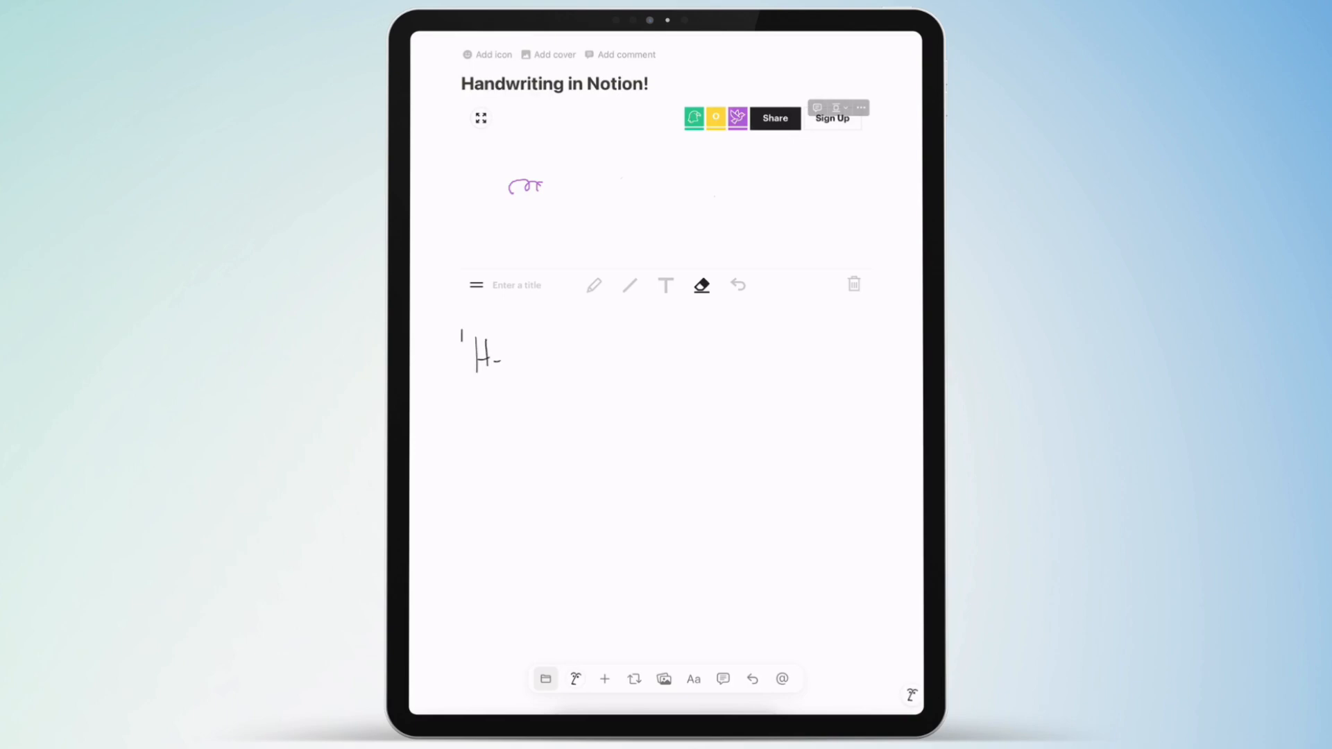
{"action": "type", "text": "Hello"}
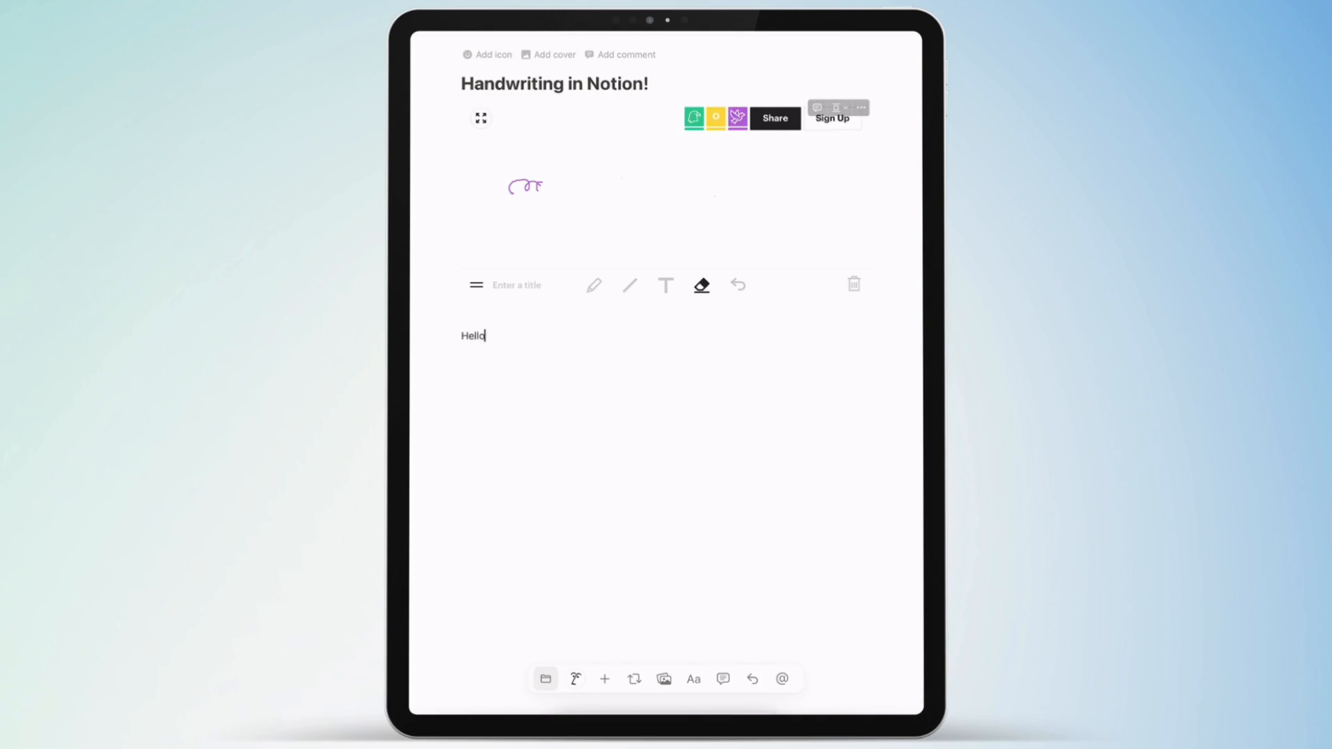
{"action": "left_click_drag", "start_coordinate": [459, 334], "coordinate": [493, 334]}
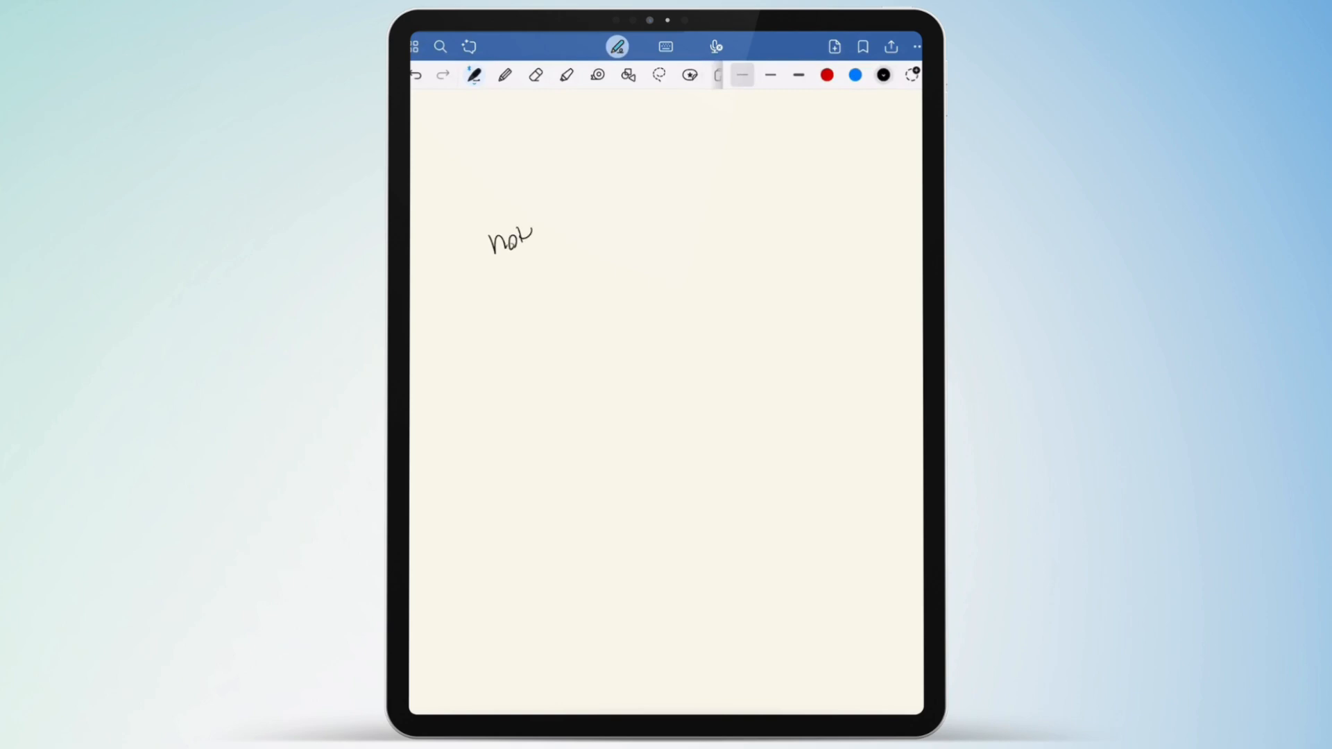
Write 'note here' in Goodnotes, lasso the writing, and copy it
{"action": "left_click_drag", "start_coordinate": [535, 225], "coordinate": [590, 229]}
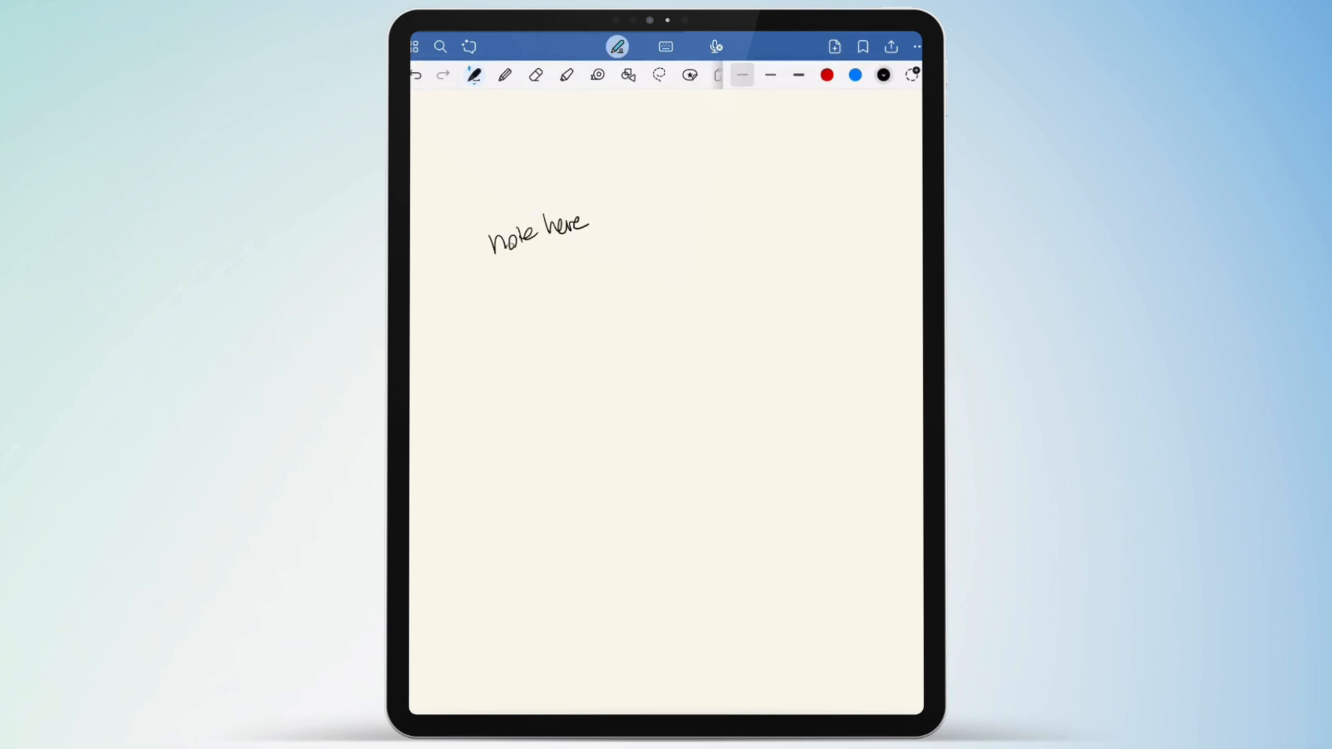
{"action": "left_click", "coordinate": [658, 75]}
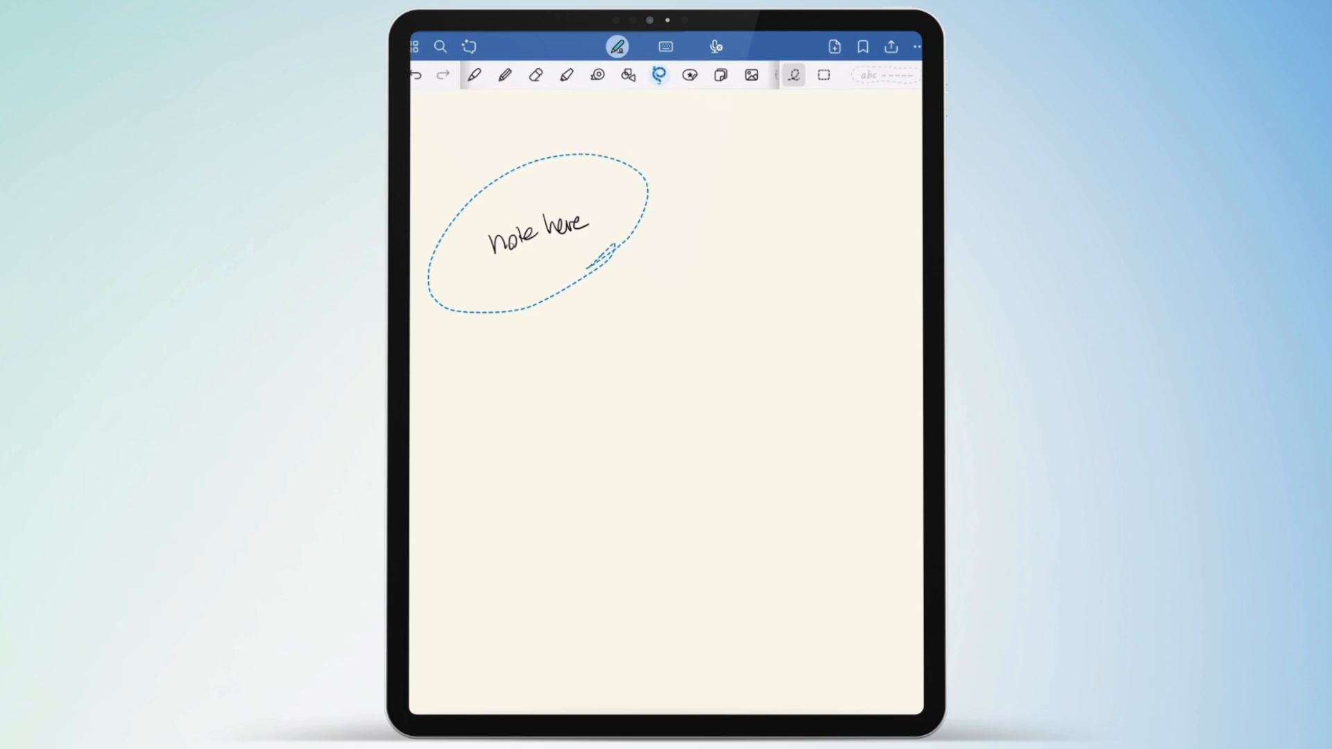
{"action": "left_click", "coordinate": [535, 238]}
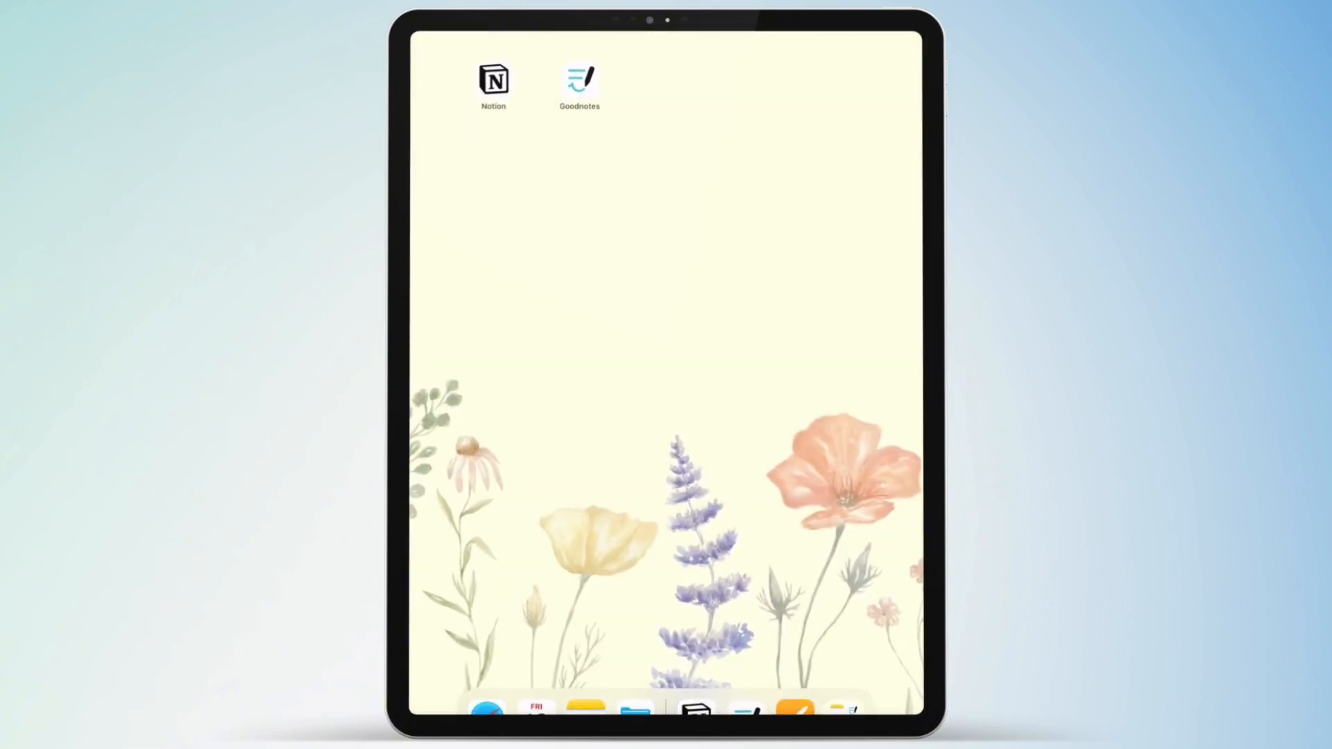
Launch Notion from the iPad home screen
{"action": "left_click", "coordinate": [493, 80]}
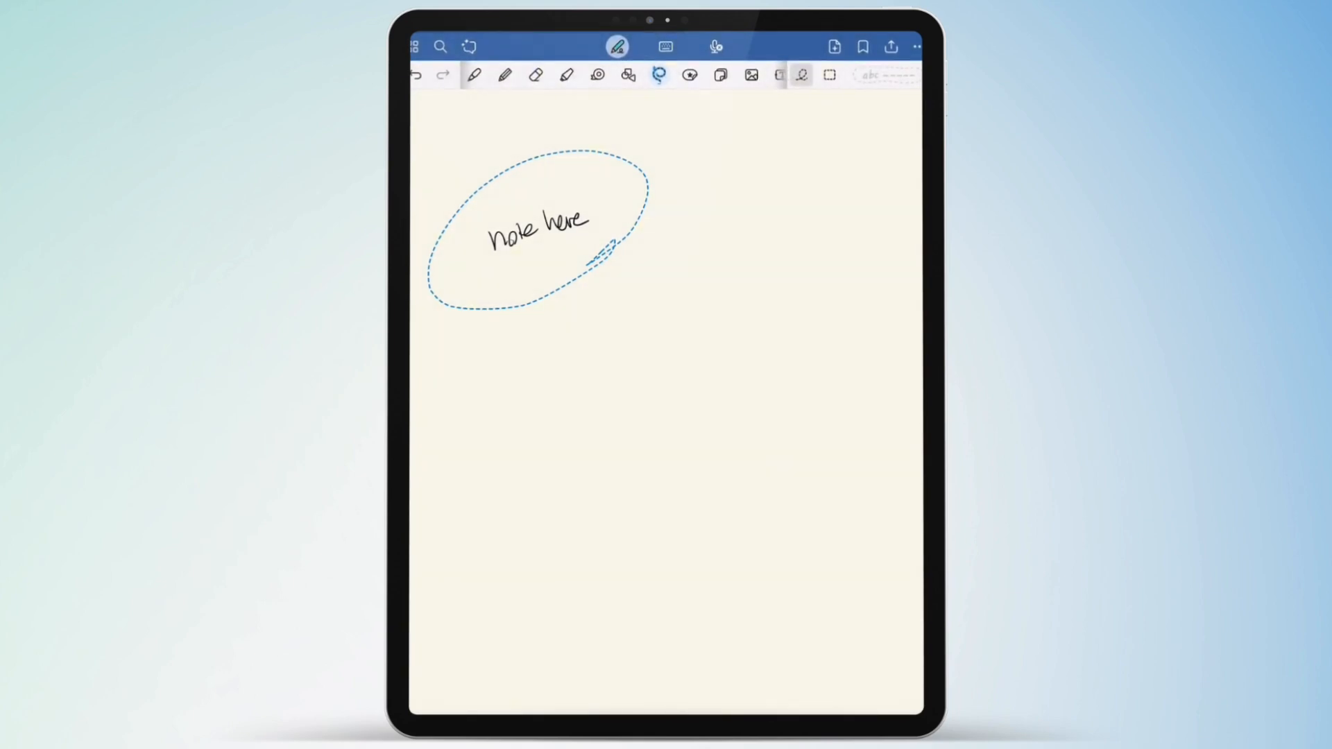
Export the Goodnotes page as an image and save it to 'Handwriting in Notion!'
{"action": "left_click", "coordinate": [889, 45]}
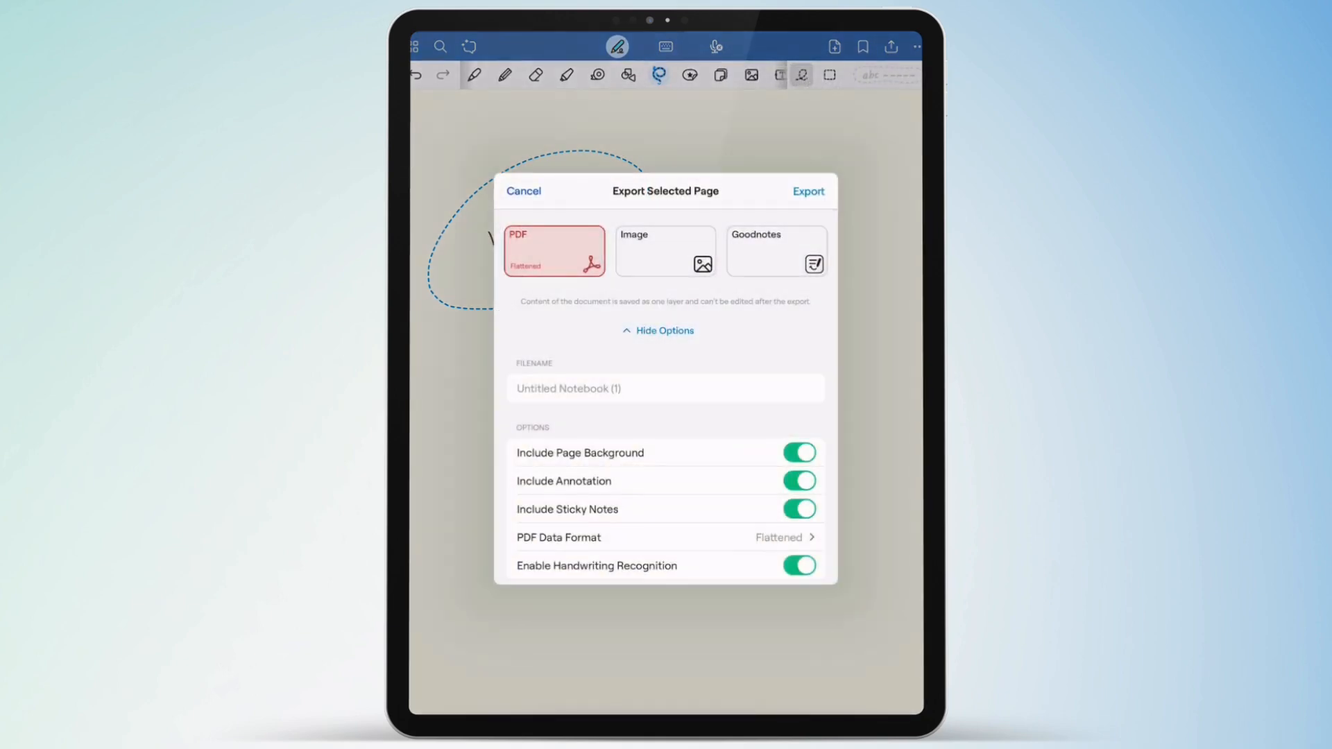
{"action": "left_click", "coordinate": [665, 250]}
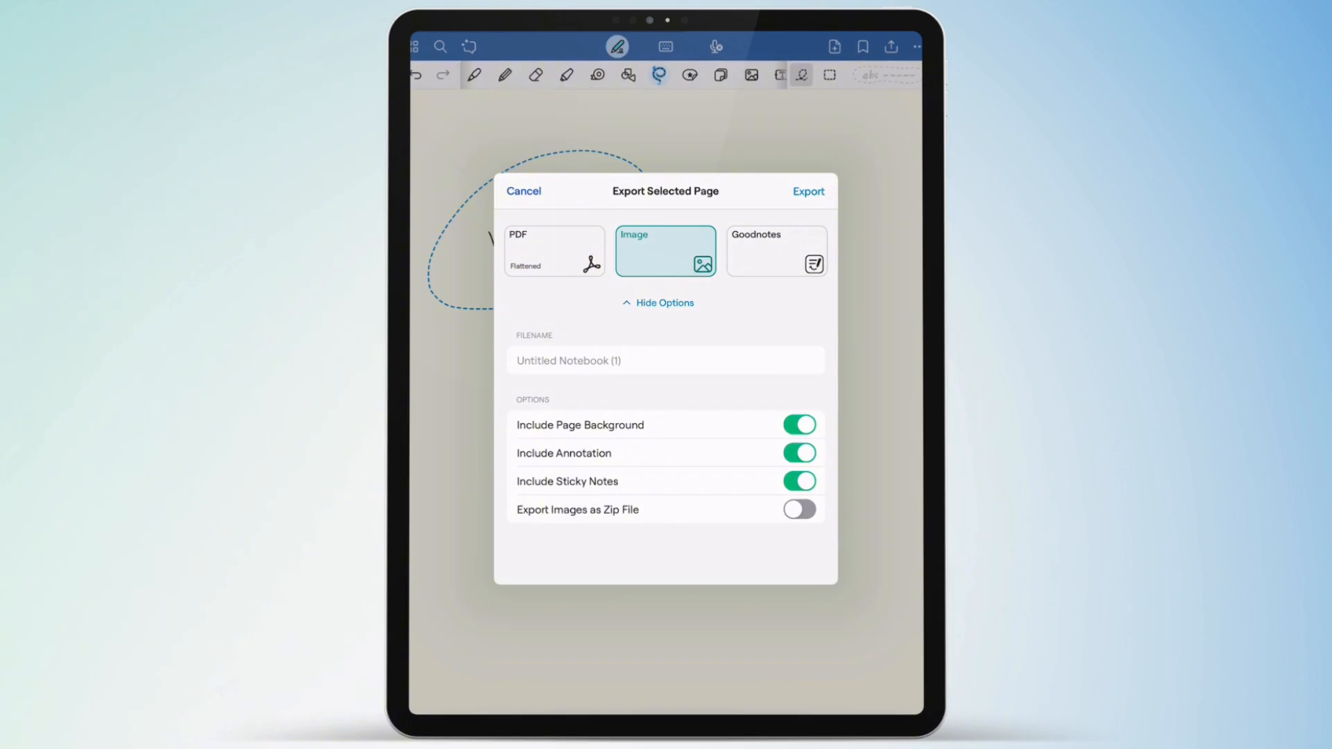
{"action": "left_click", "coordinate": [523, 191]}
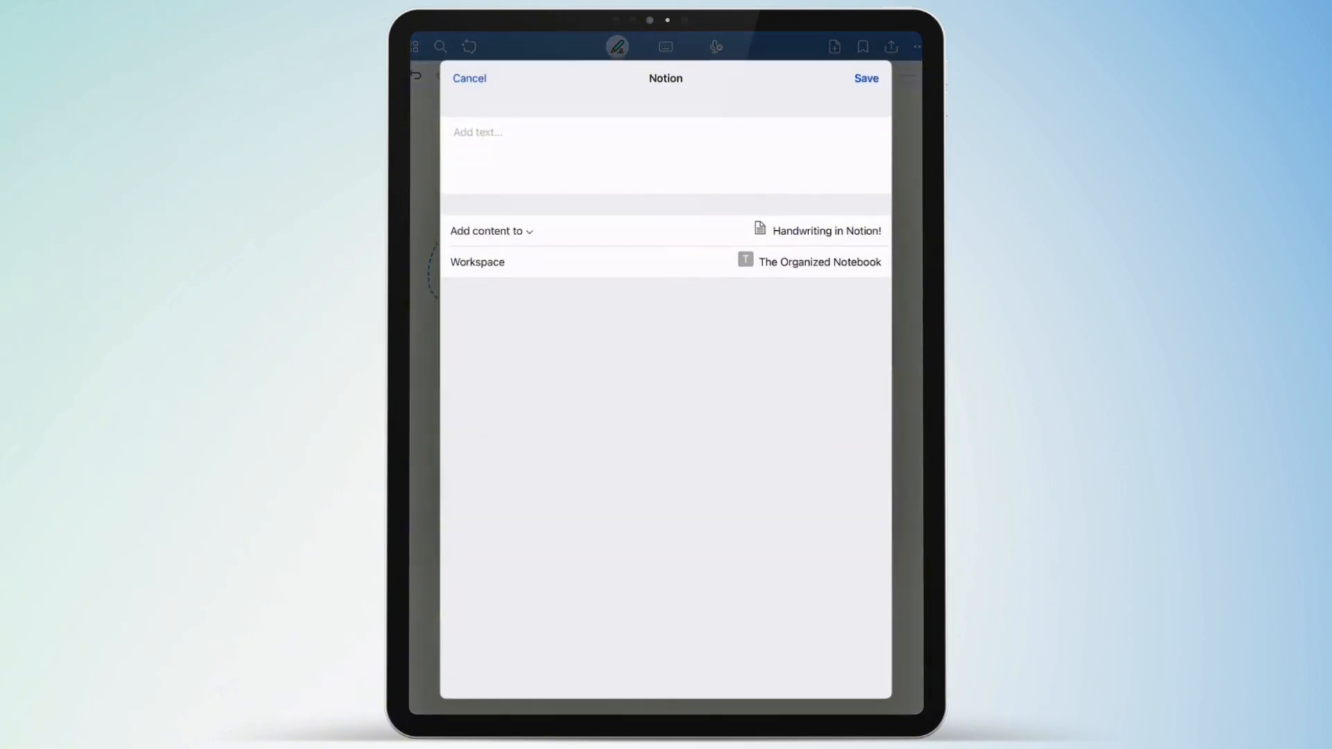
{"action": "left_click", "coordinate": [865, 77]}
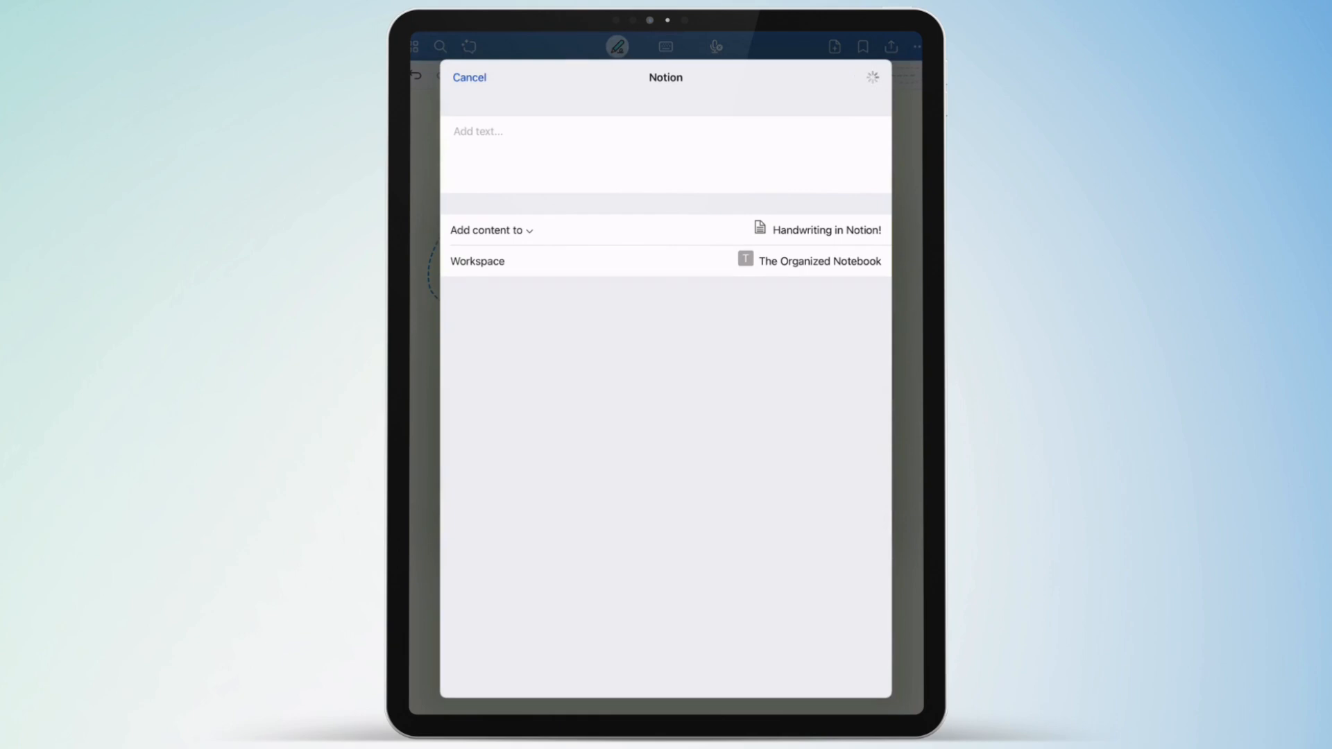
{"action": "left_click", "coordinate": [469, 77]}
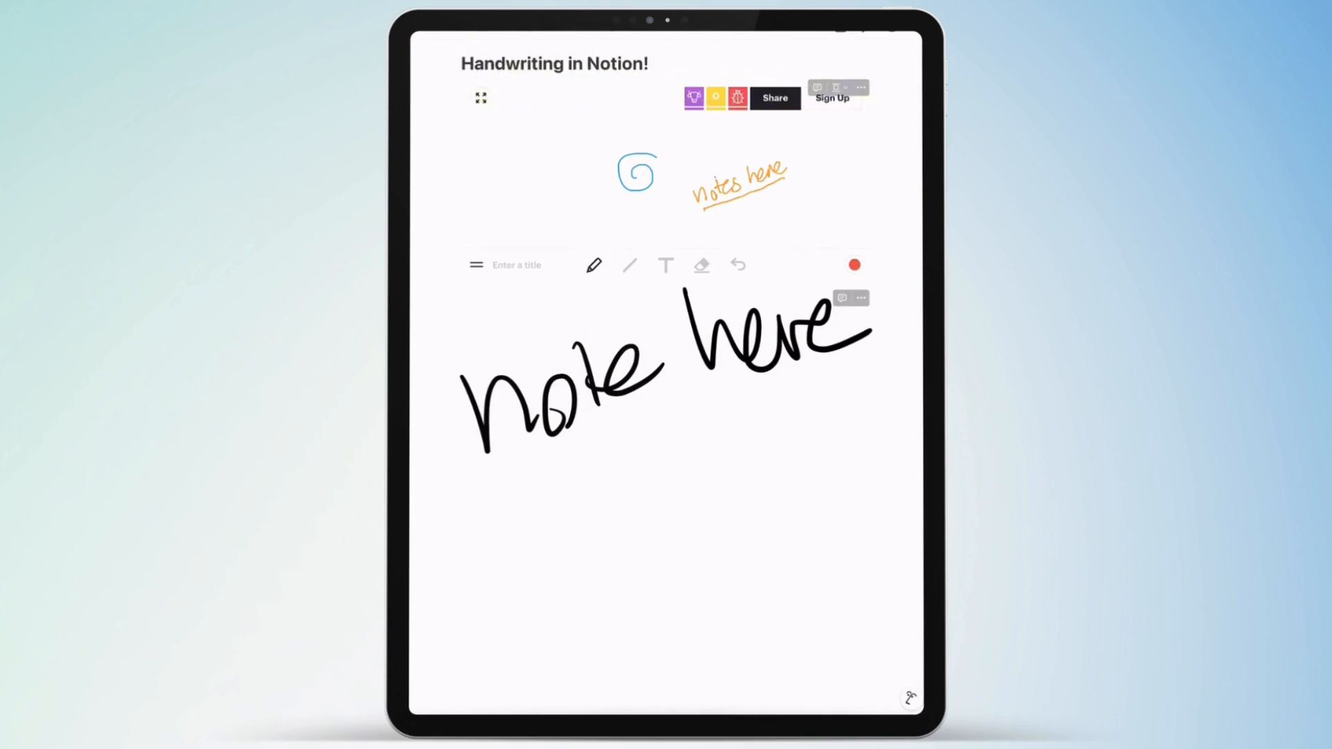
Scroll down to the imported Goodnotes image with small 'note here' handwriting
{"action": "left_click", "coordinate": [854, 264]}
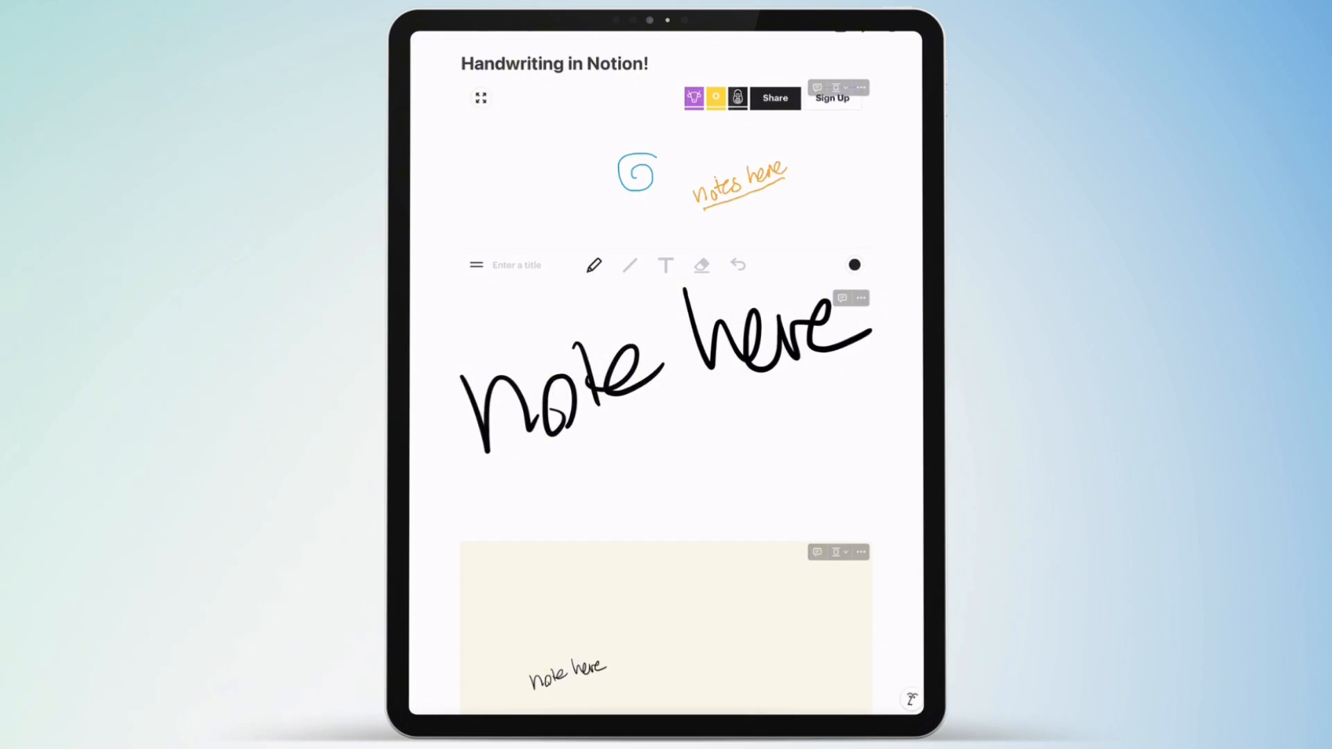
{"action": "scroll", "scroll_direction": "down", "scroll_amount": 3}
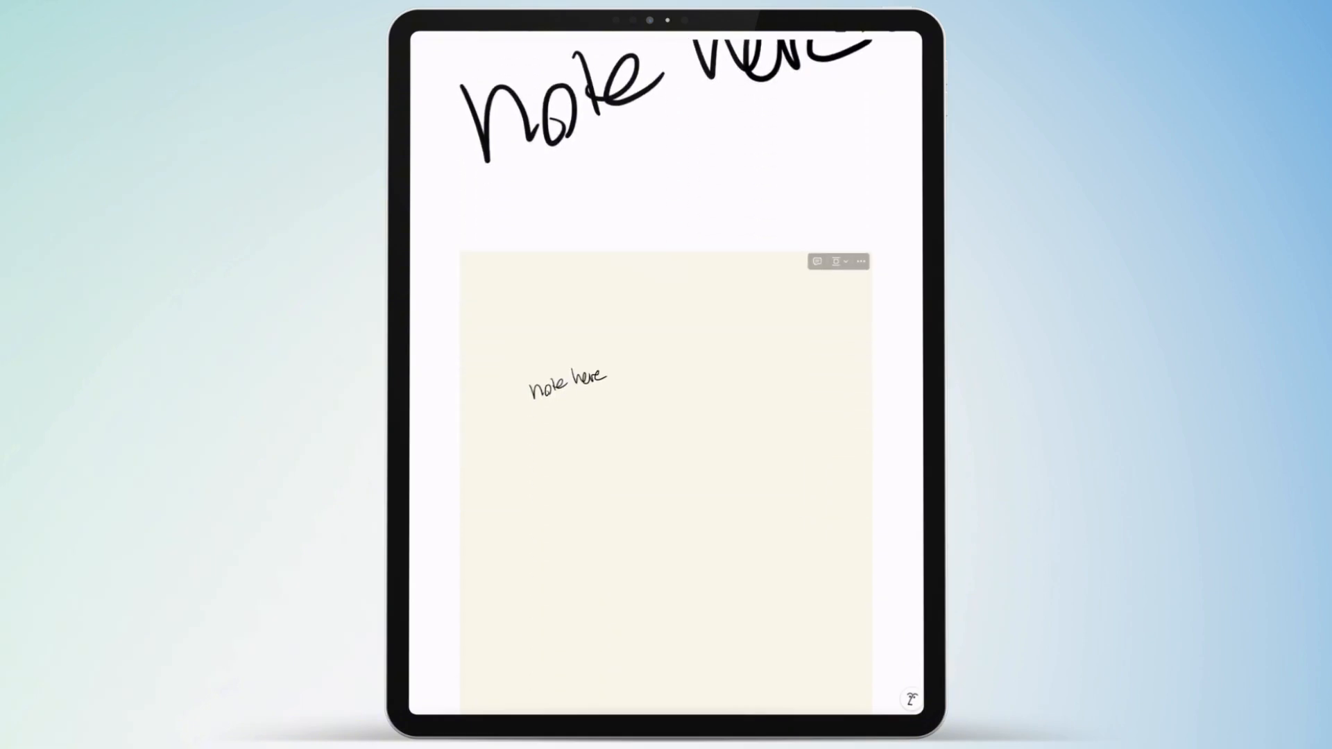